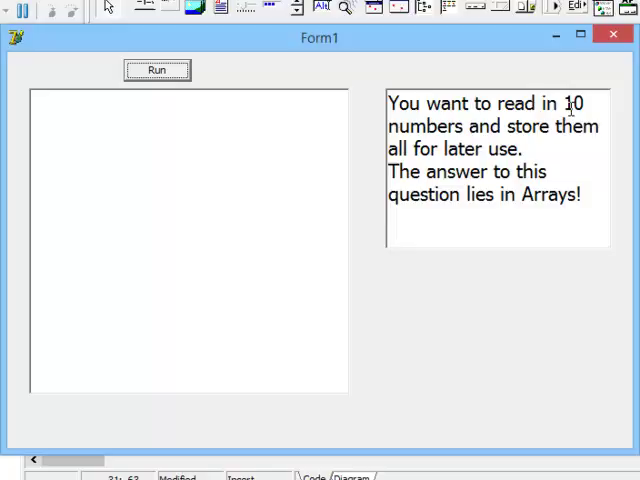
mouse_move(571, 107)
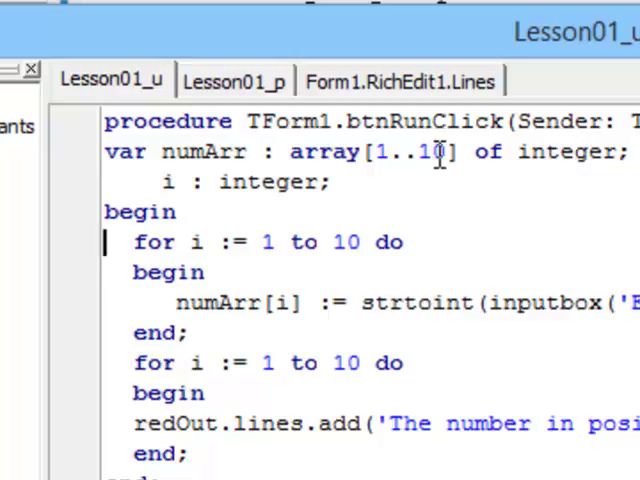
mouse_move(180, 152)
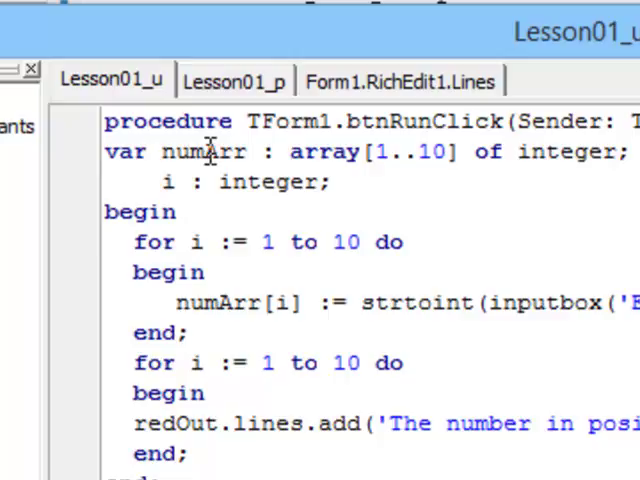
mouse_move(322, 152)
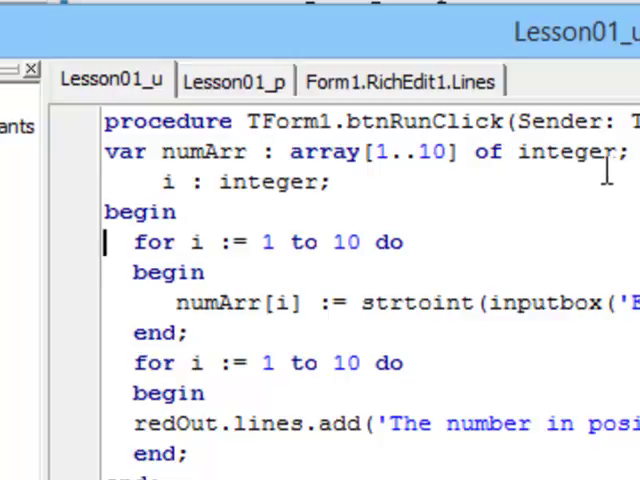
mouse_move(600, 152)
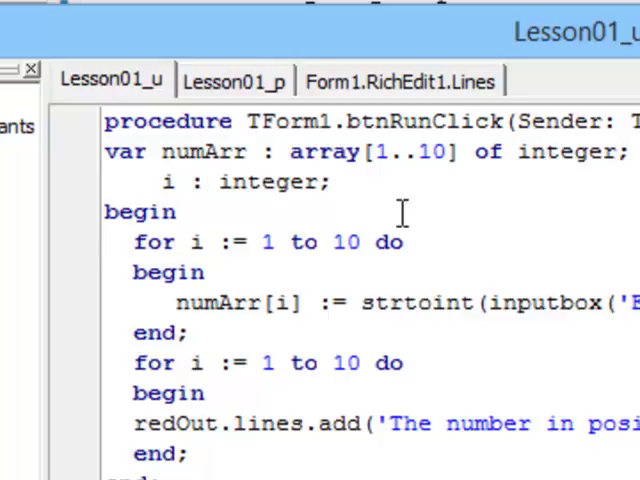
mouse_move(205, 155)
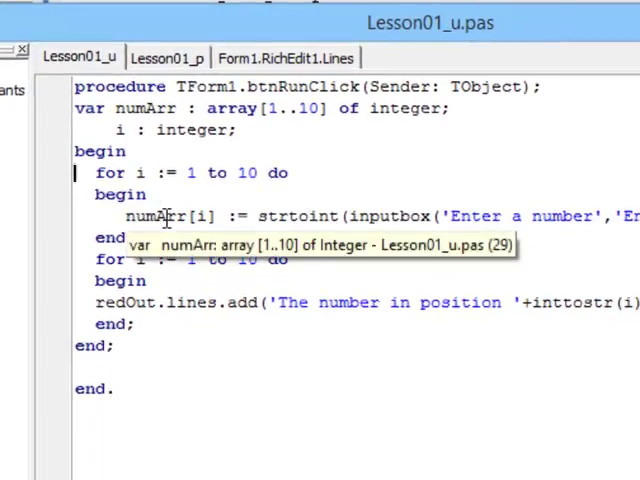
mouse_move(265, 259)
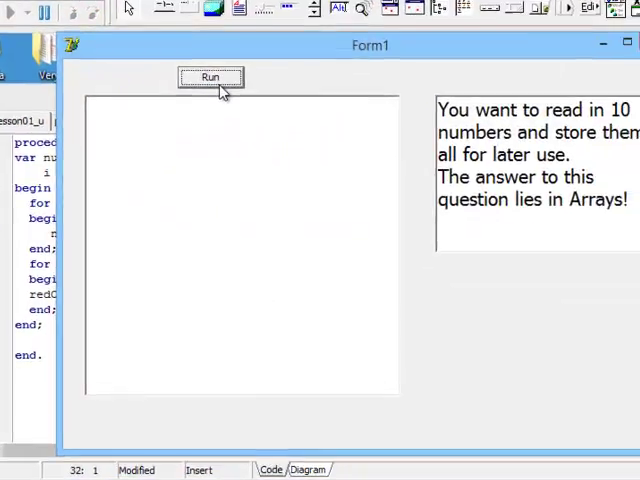
Run the number-reading routine and enter the values starting with 10, then 5.
left_click(210, 77)
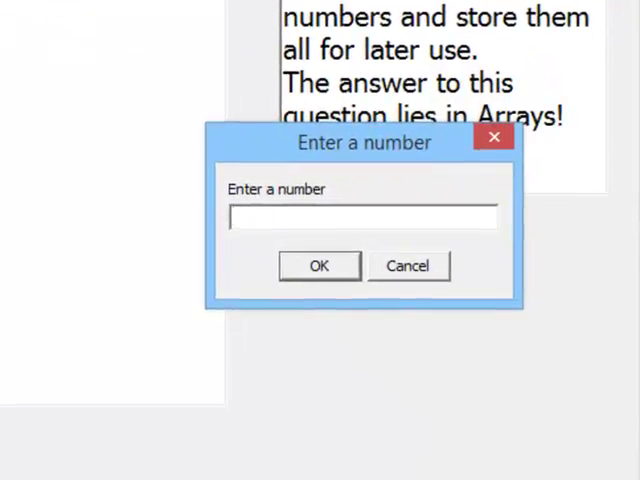
type("10")
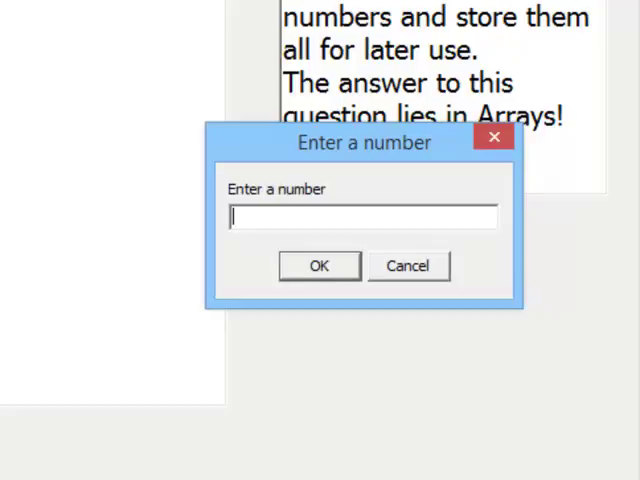
type("5")
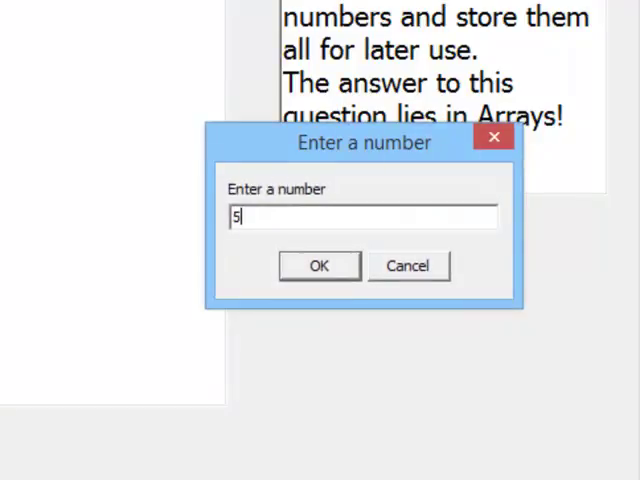
left_click(318, 265)
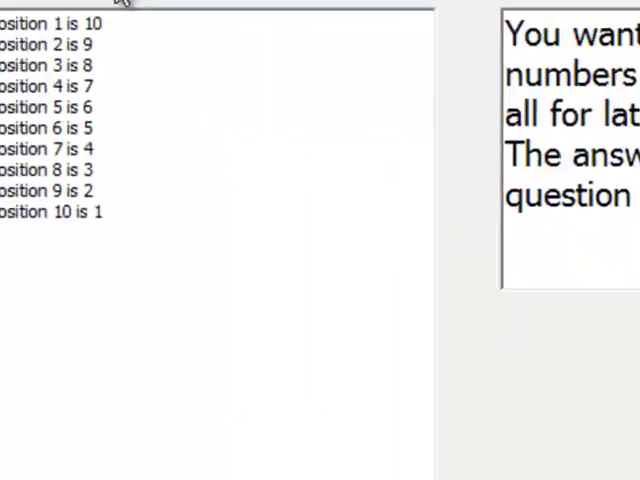
Close the running Form1 window to return to the designer.
left_click(413, 61)
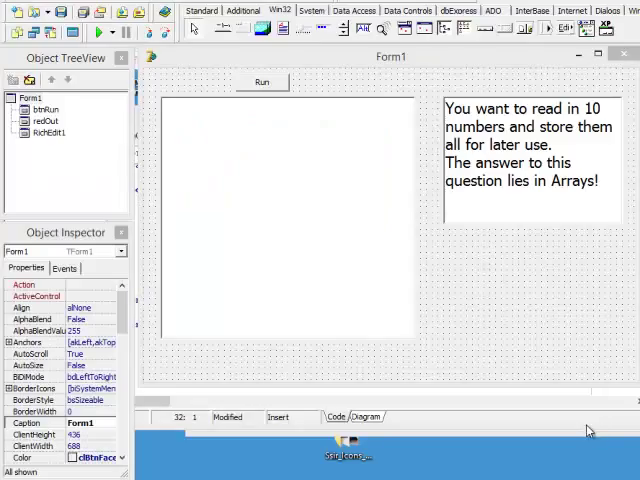
mouse_move(540, 330)
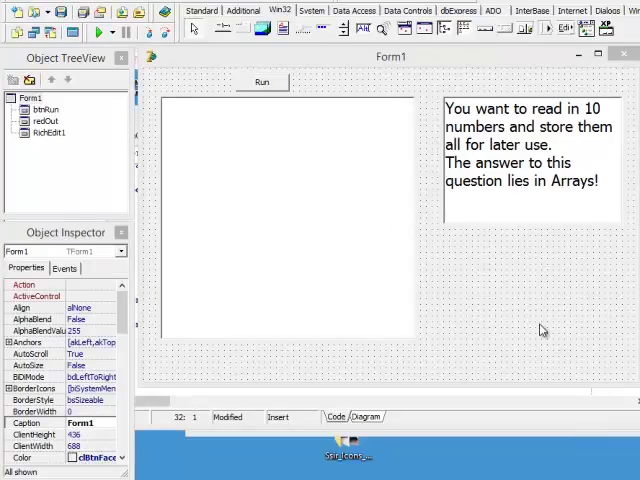
mouse_move(522, 314)
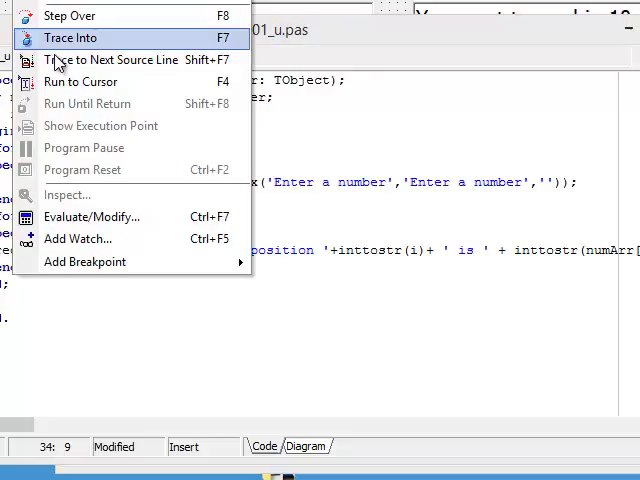
mouse_move(85, 238)
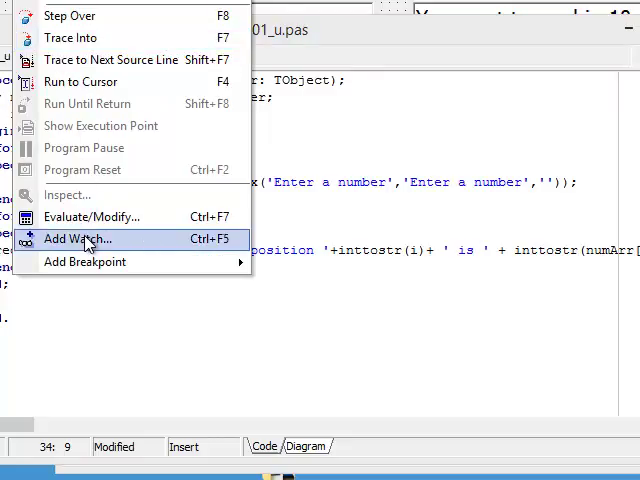
Add a watch on the numArr expression via Run > Add Watch.
left_click(77, 238)
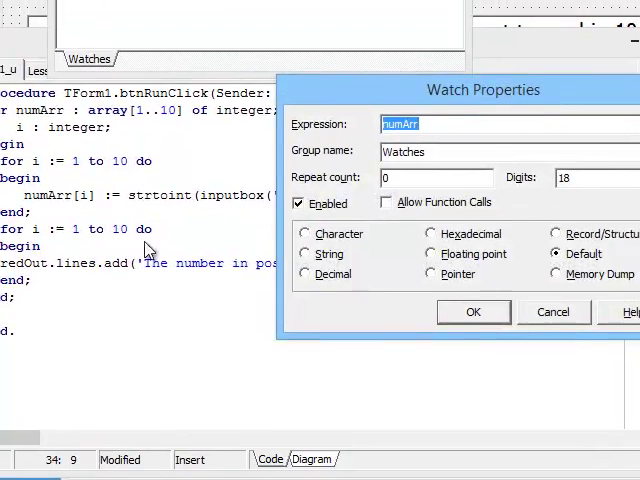
left_click(473, 312)
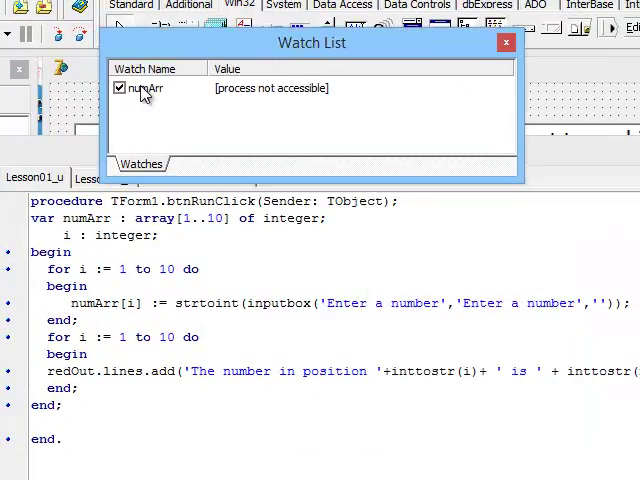
mouse_move(282, 142)
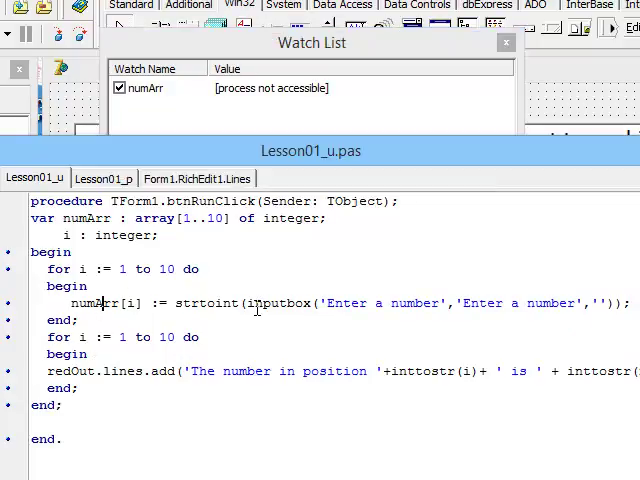
mouse_move(270, 302)
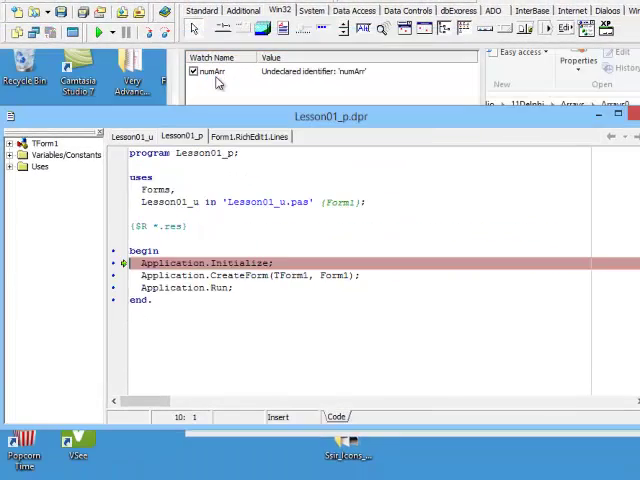
Resume with F9, start the Run routine on Form1, and enter 10 as the first number.
left_click(100, 28)
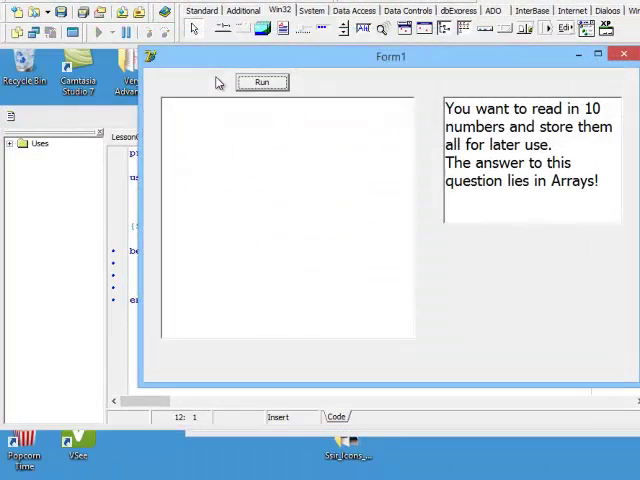
left_click(261, 82)
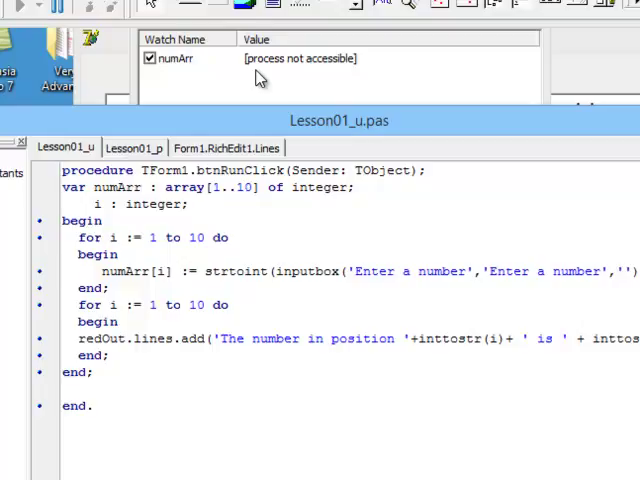
left_click(244, 73)
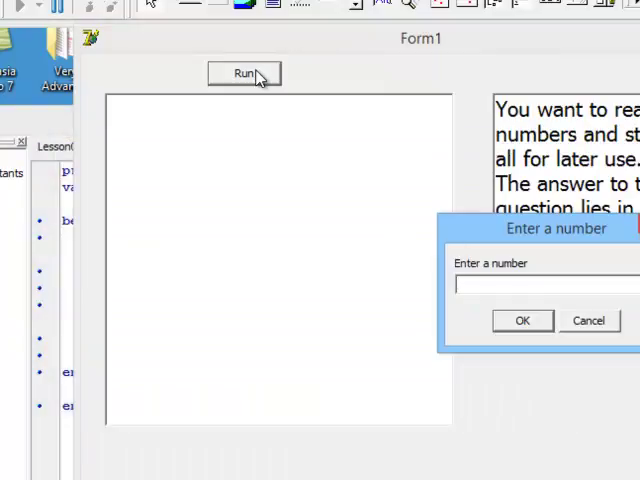
mouse_move(259, 98)
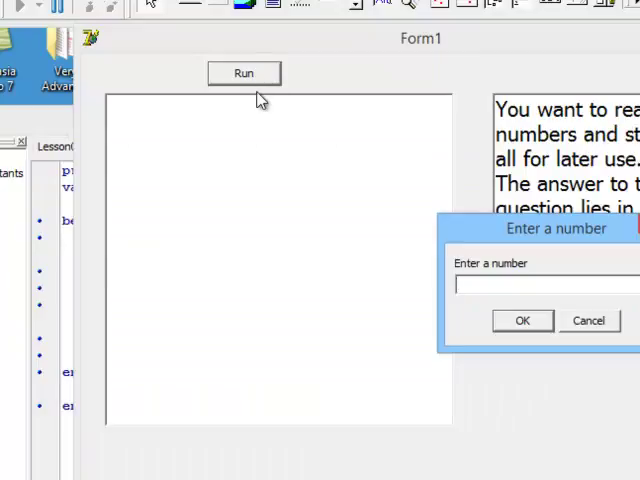
type("10")
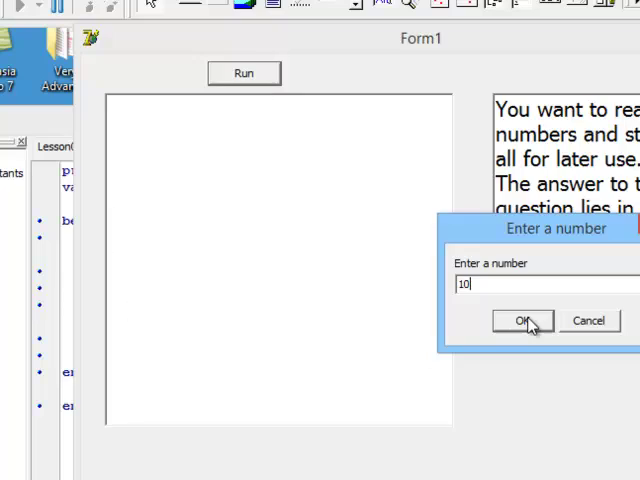
left_click(519, 320)
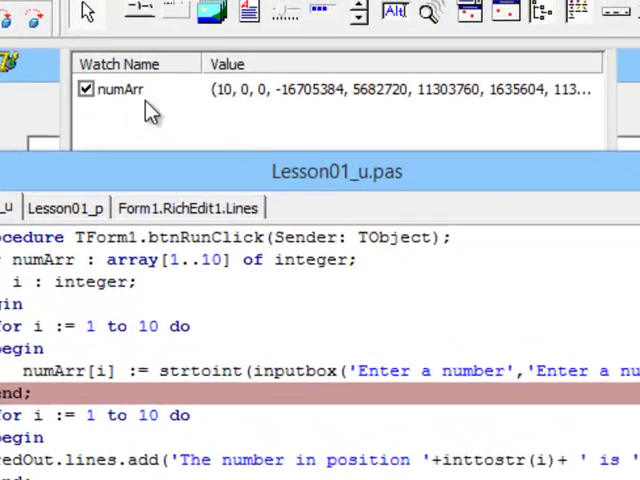
mouse_move(220, 104)
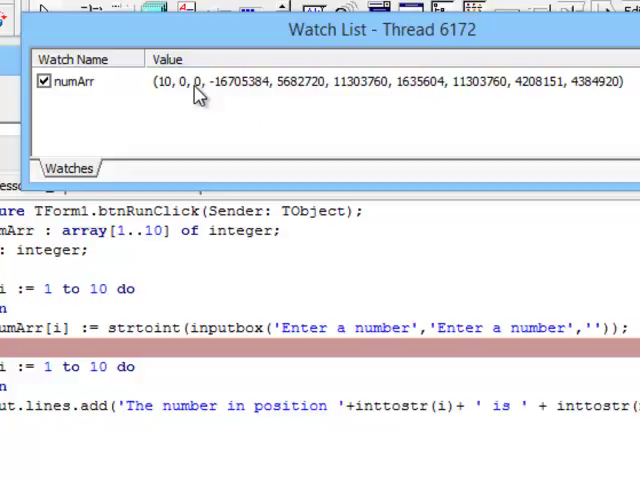
mouse_move(198, 108)
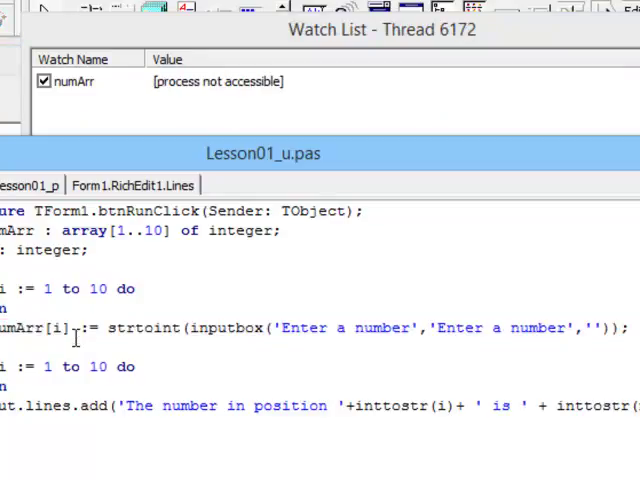
Enter 9 in the input box as the second array value.
left_click(152, 98)
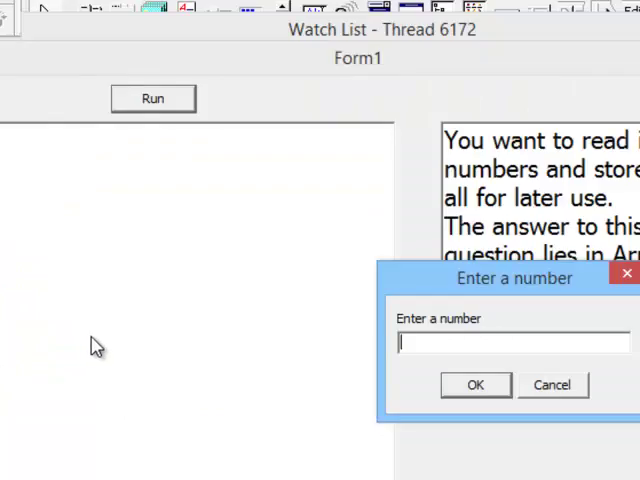
type("9")
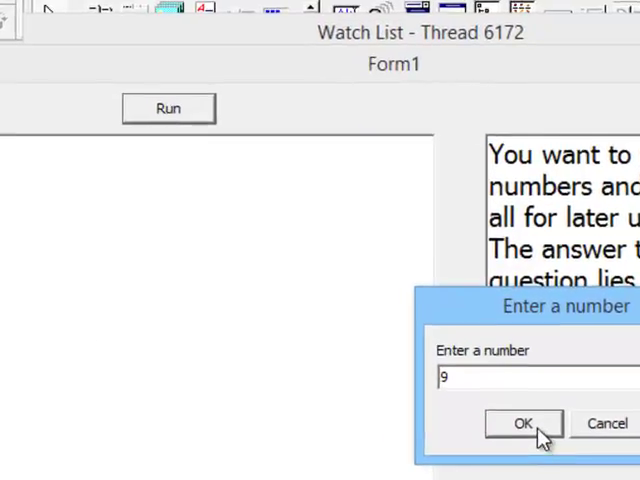
left_click(523, 423)
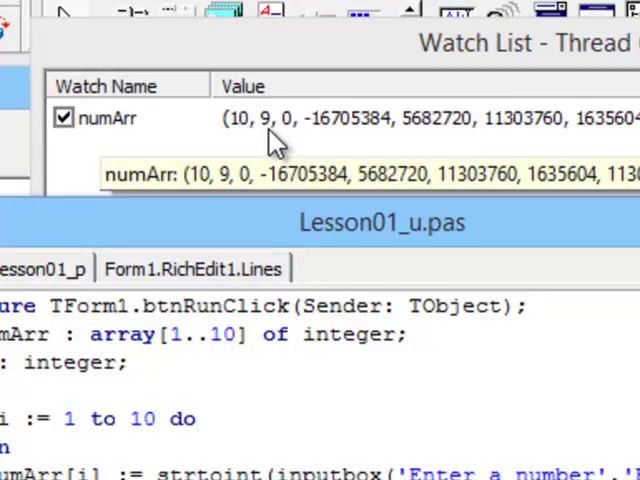
mouse_move(315, 145)
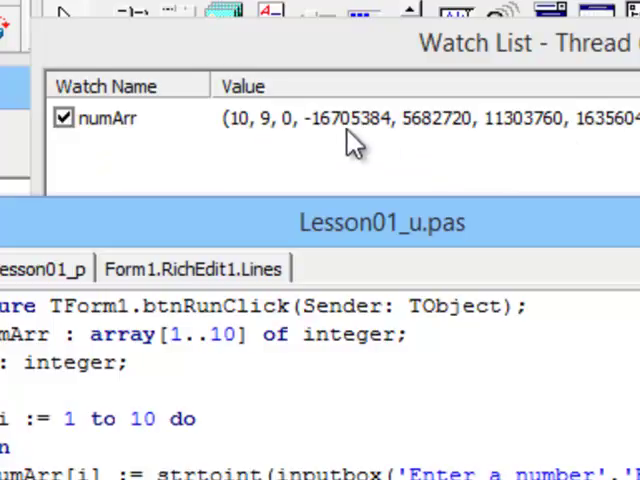
mouse_move(538, 158)
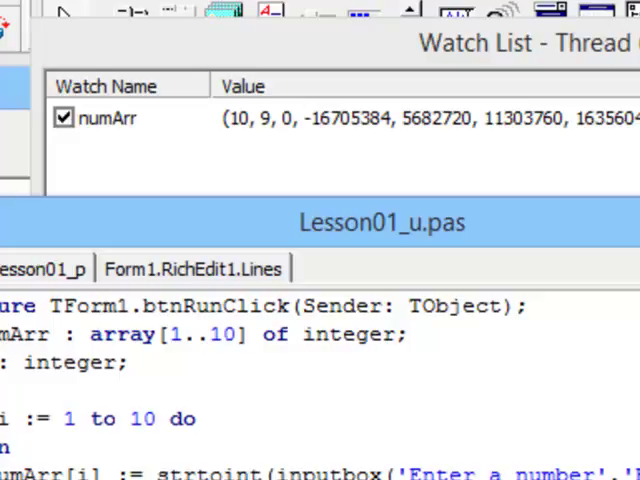
mouse_move(248, 152)
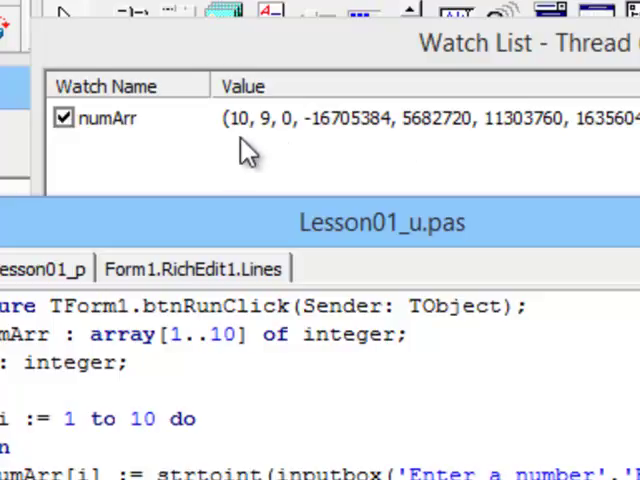
mouse_move(250, 130)
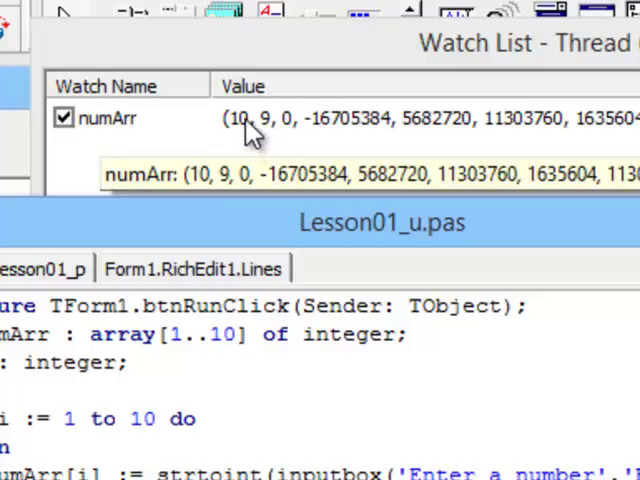
mouse_move(268, 140)
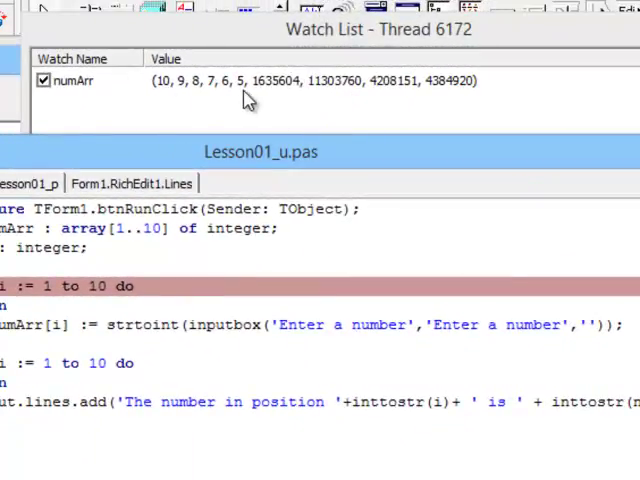
mouse_move(248, 85)
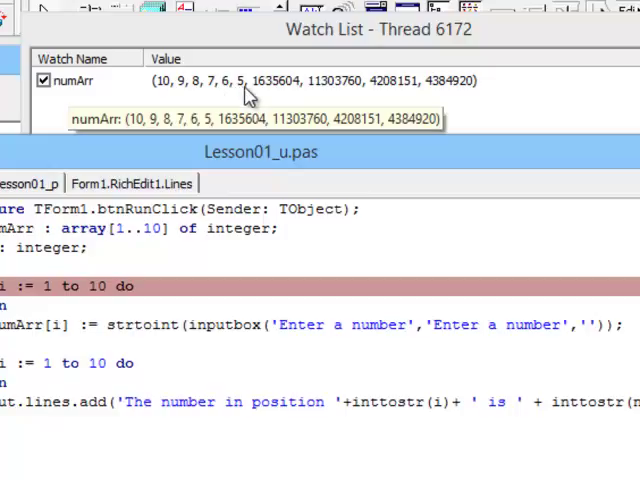